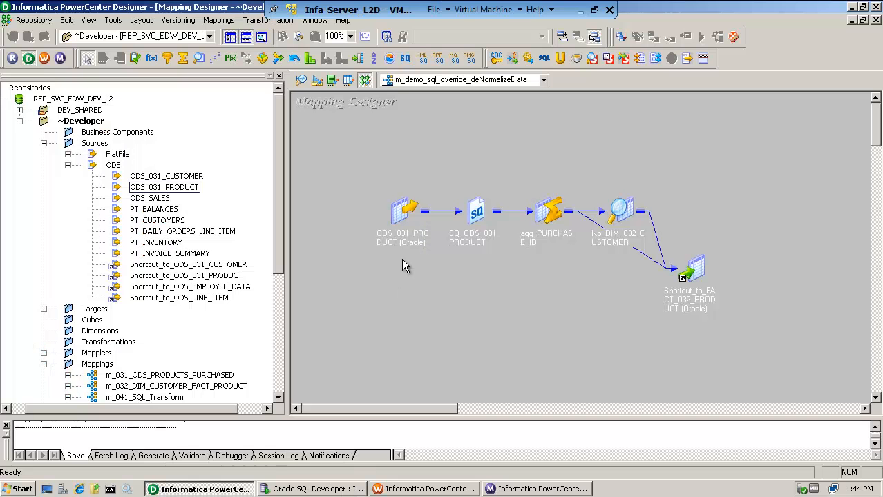
mouse_move(391, 148)
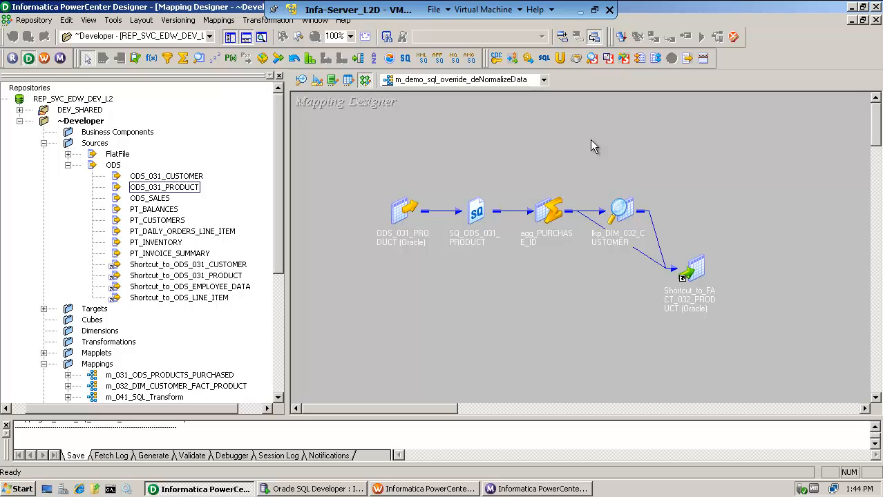
mouse_move(501, 212)
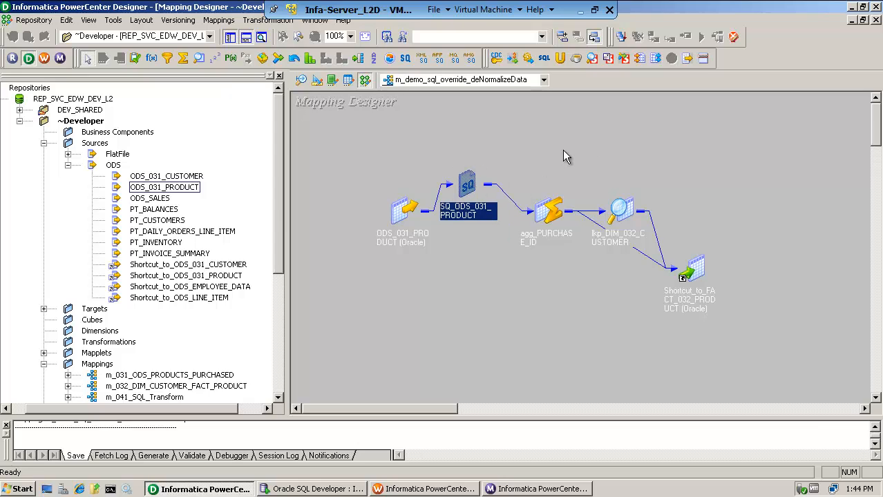
mouse_move(511, 184)
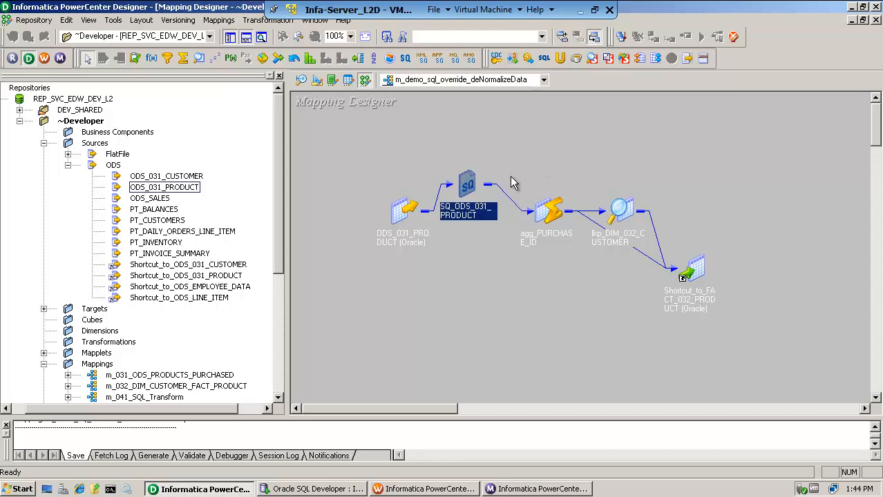
mouse_move(635, 244)
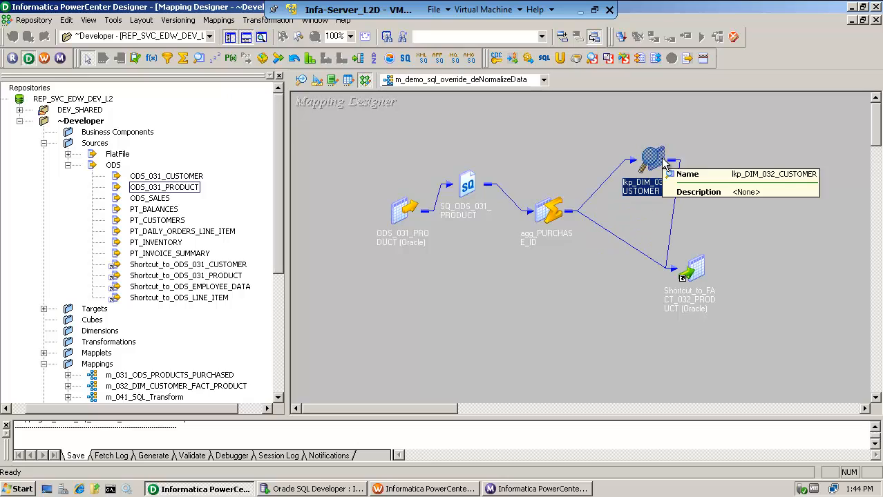
mouse_move(492, 171)
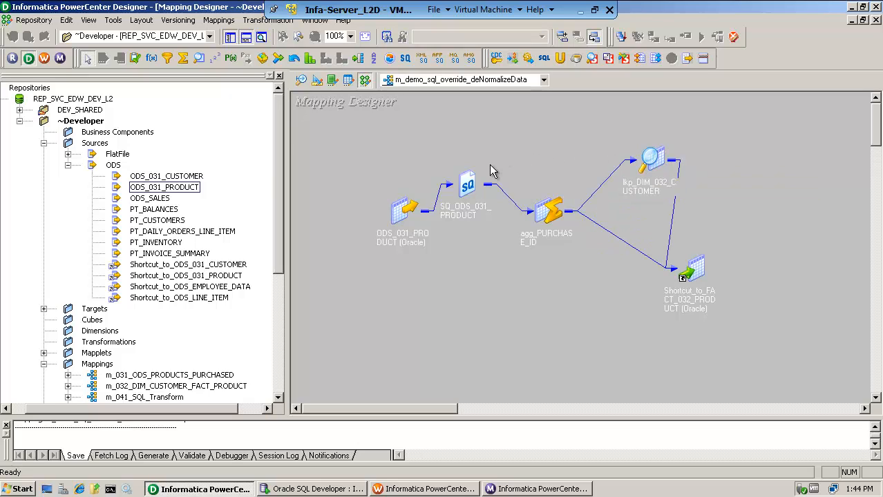
mouse_move(487, 188)
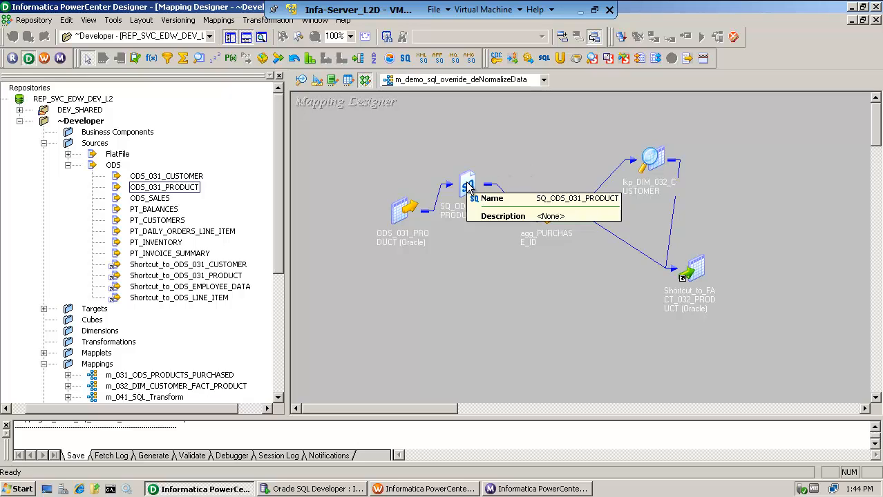
Review SQ_ODS_031_PRODUCT's Sql Query override without changes, then move the expanded qualifier left.
double_click(468, 185)
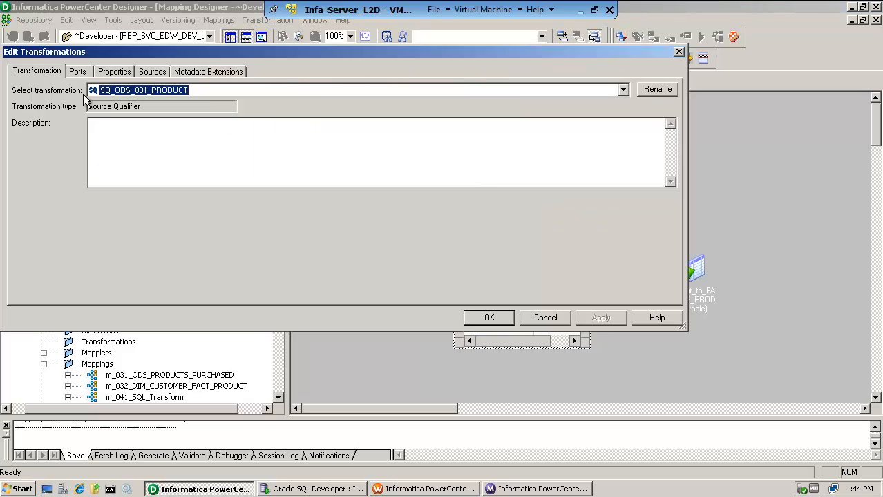
left_click(113, 71)
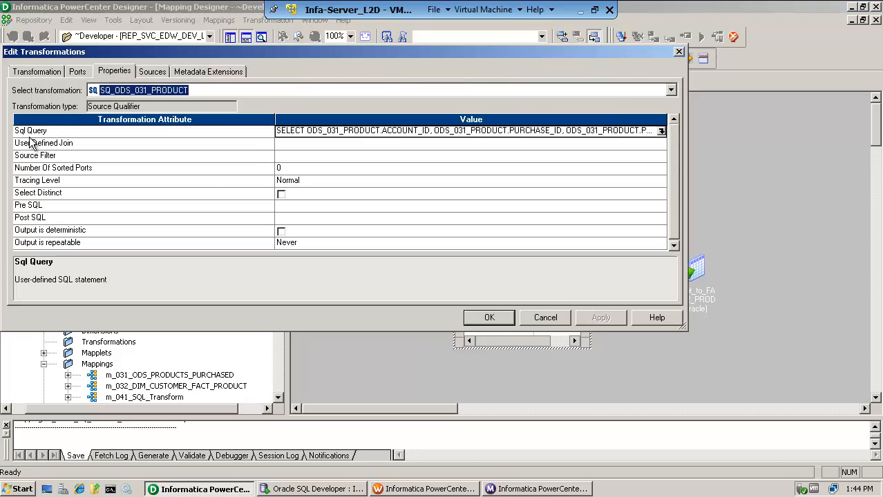
mouse_move(600, 155)
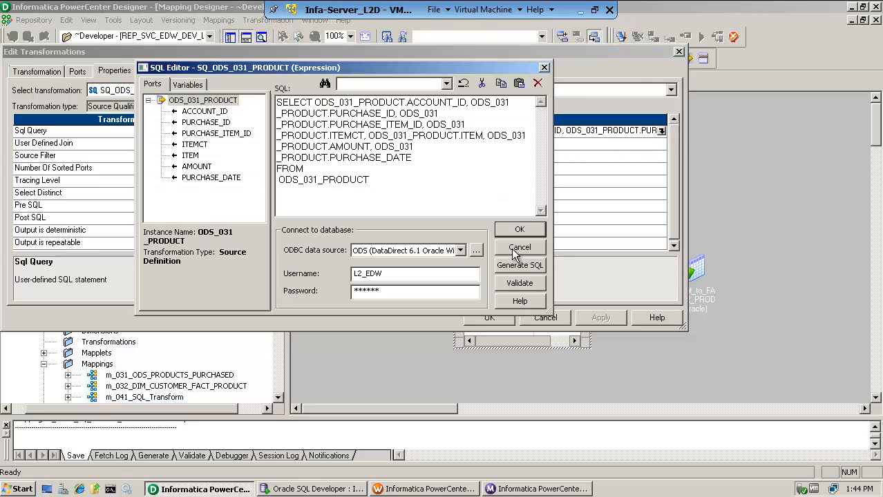
left_click(519, 247)
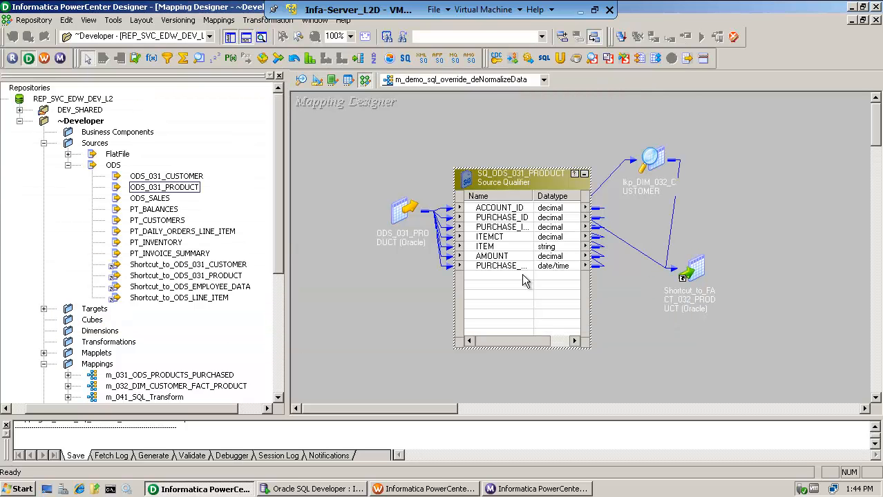
left_click_drag(522, 173, 431, 163)
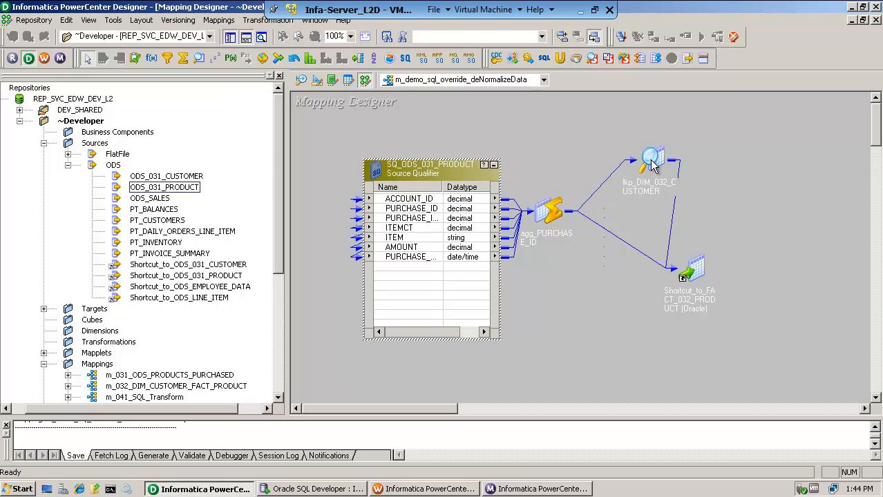
Check lkp_DIM_032_CUSTOMER's Lookup Sql Override property, then Arrange All Iconic.
double_click(652, 157)
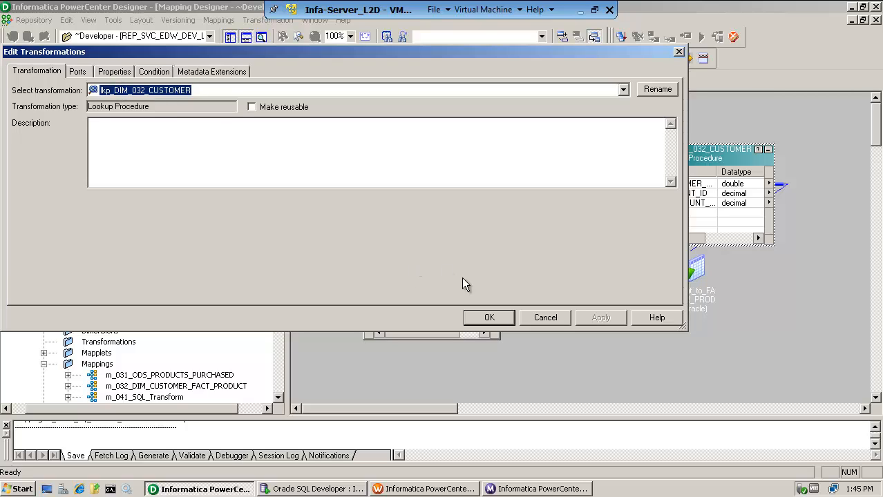
left_click(489, 317)
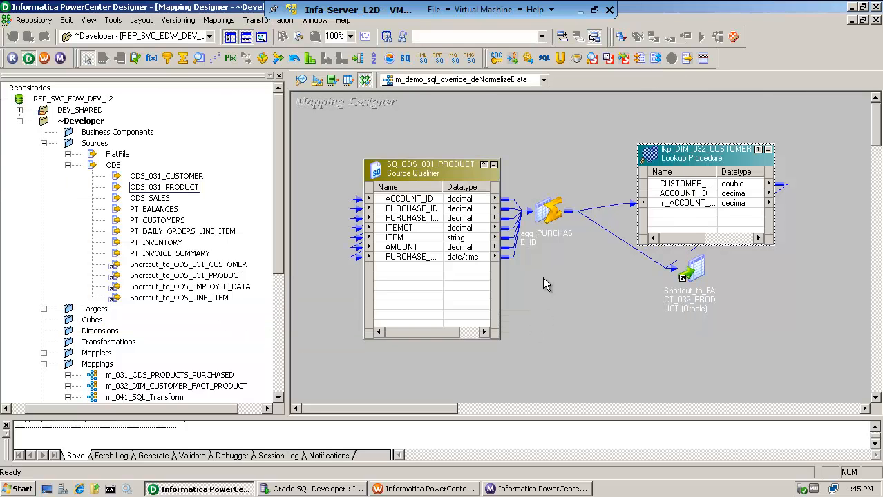
left_click(411, 169)
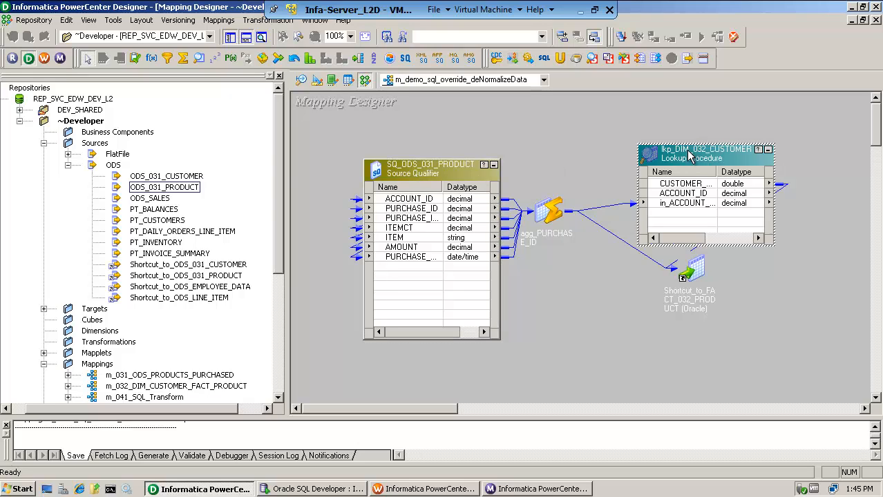
double_click(704, 154)
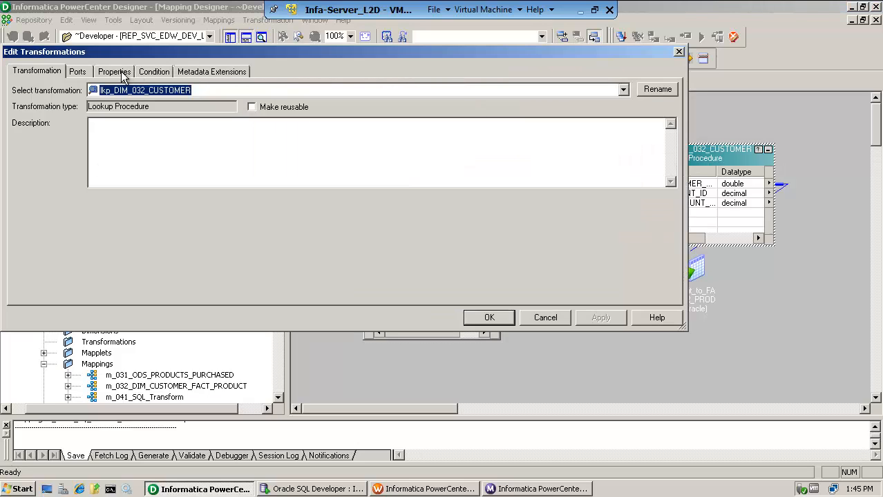
left_click(114, 71)
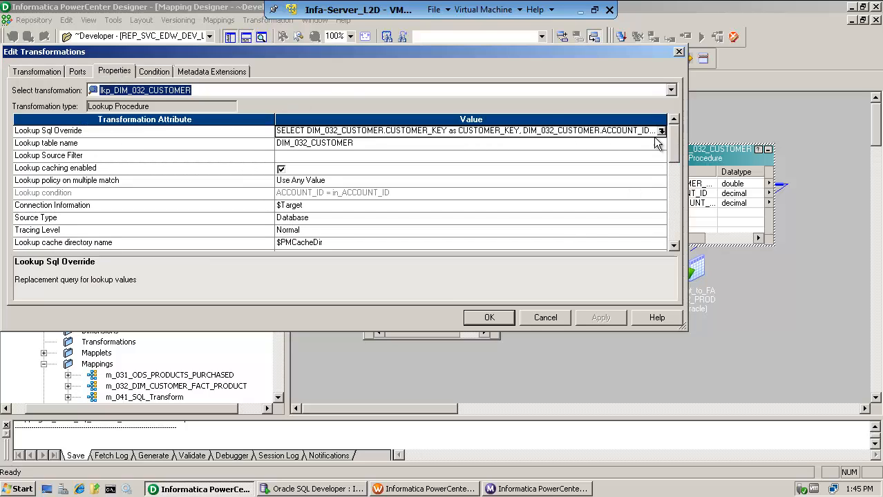
left_click(659, 131)
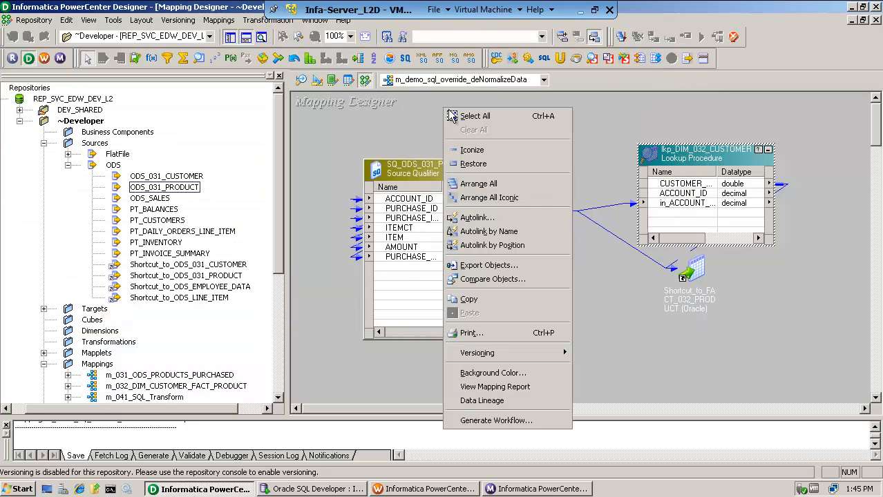
left_click(478, 184)
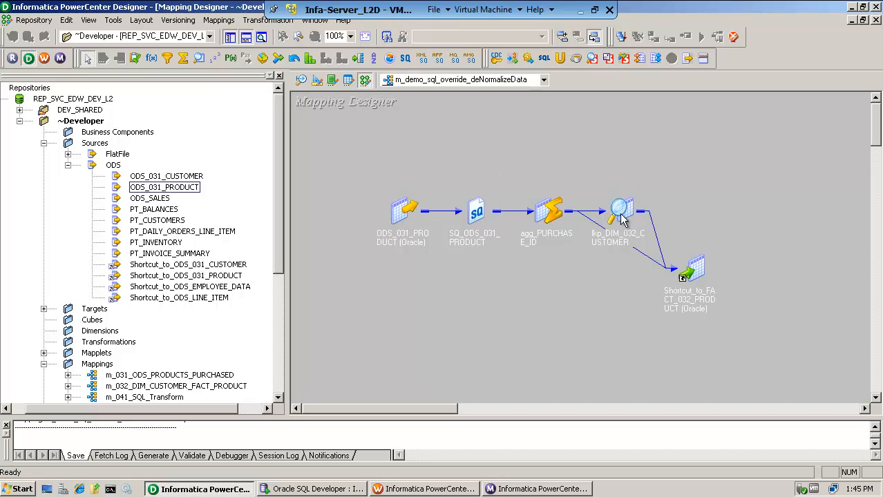
mouse_move(485, 137)
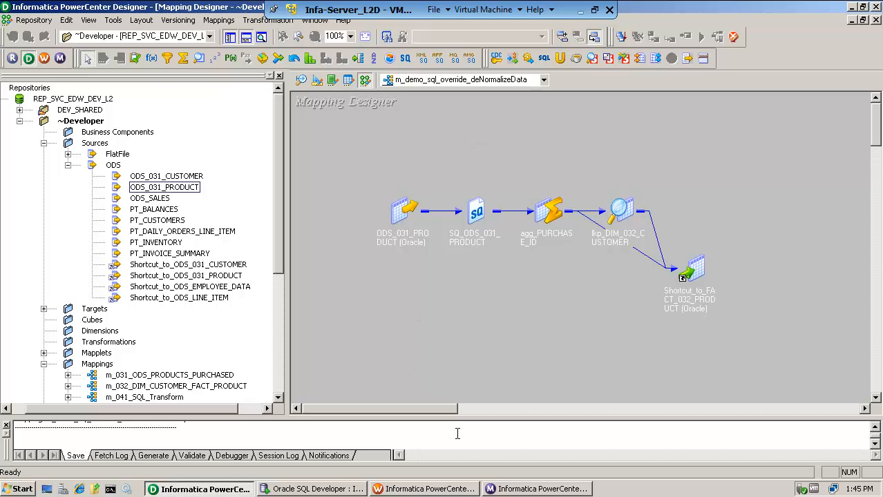
left_click(312, 489)
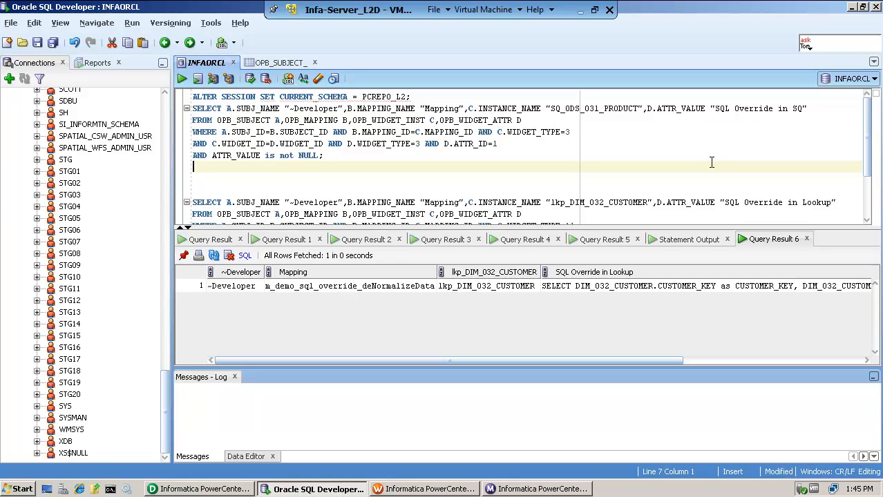
mouse_move(673, 146)
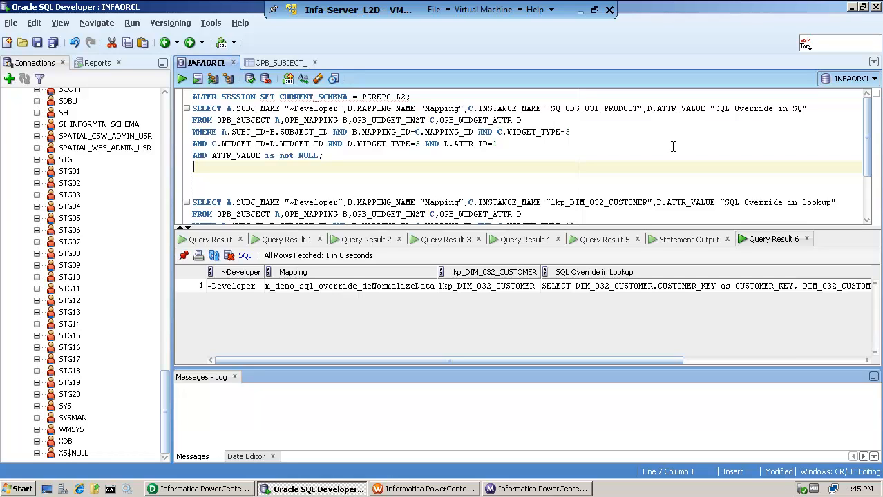
mouse_move(449, 146)
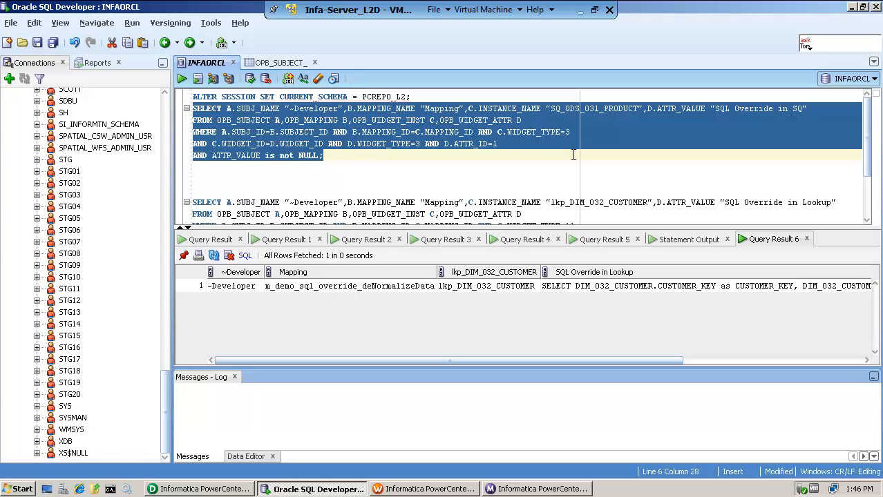
mouse_move(597, 147)
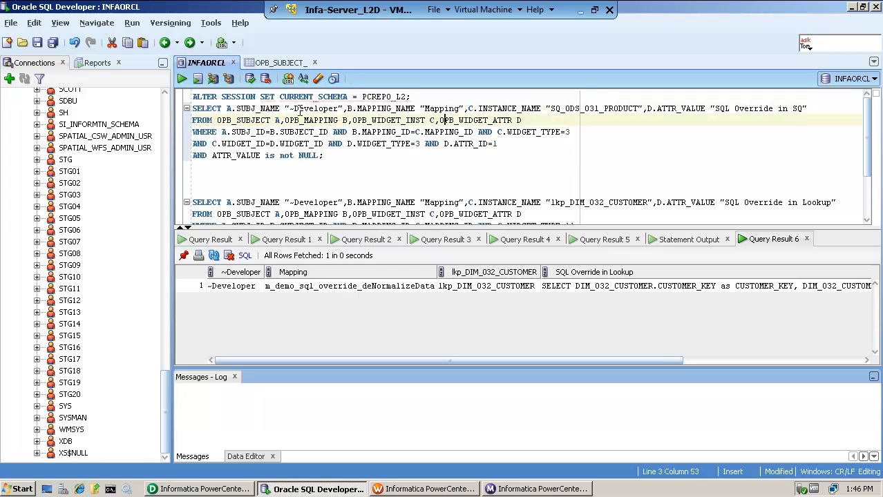
double_click(312, 109)
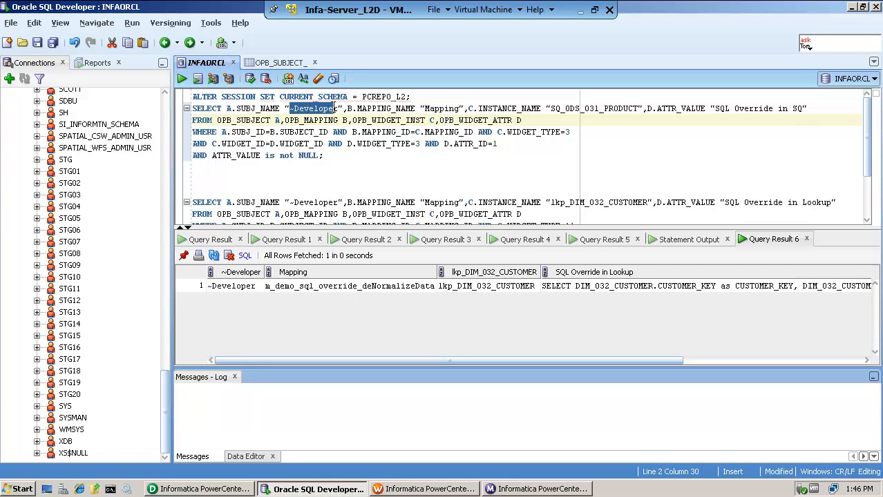
left_click(503, 109)
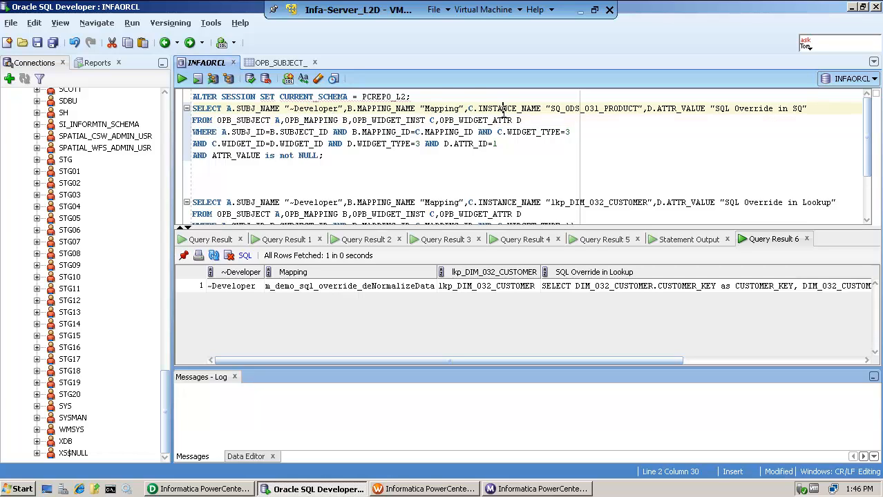
double_click(582, 109)
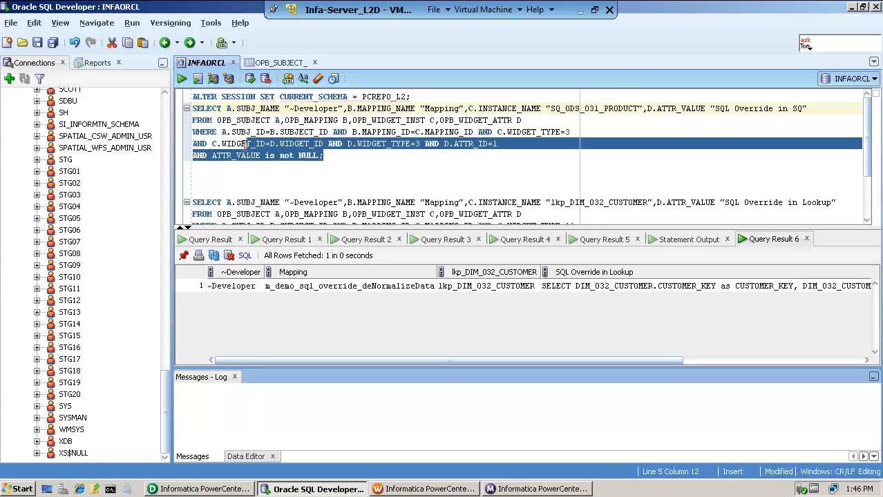
left_click(200, 155)
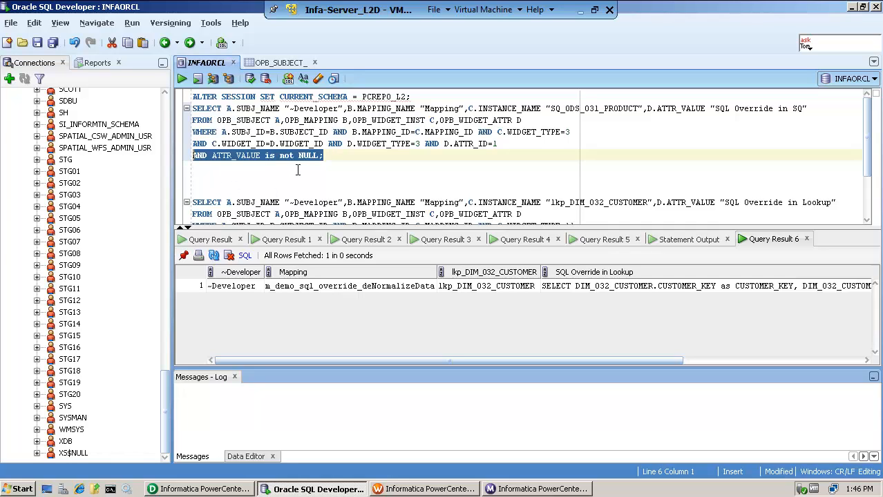
mouse_move(320, 166)
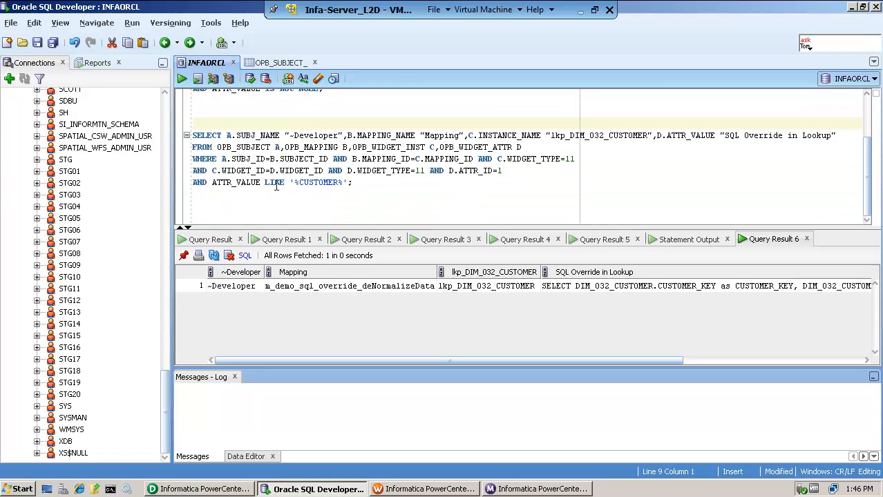
double_click(304, 136)
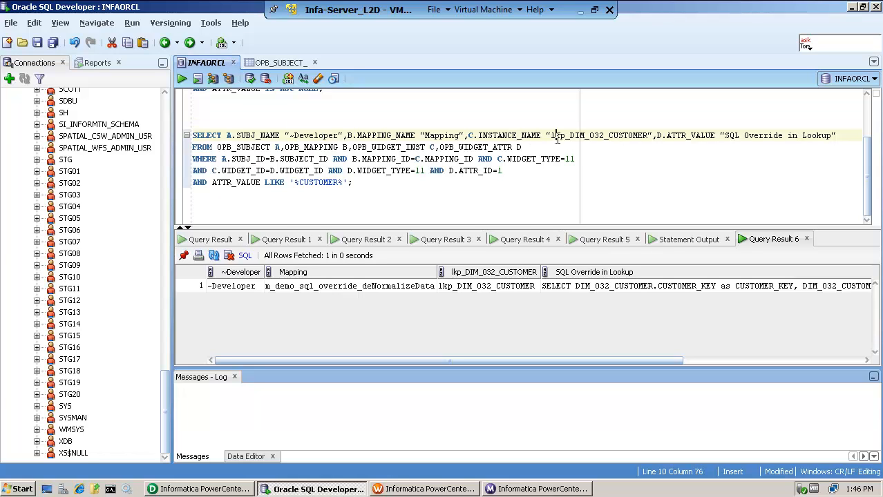
double_click(597, 136)
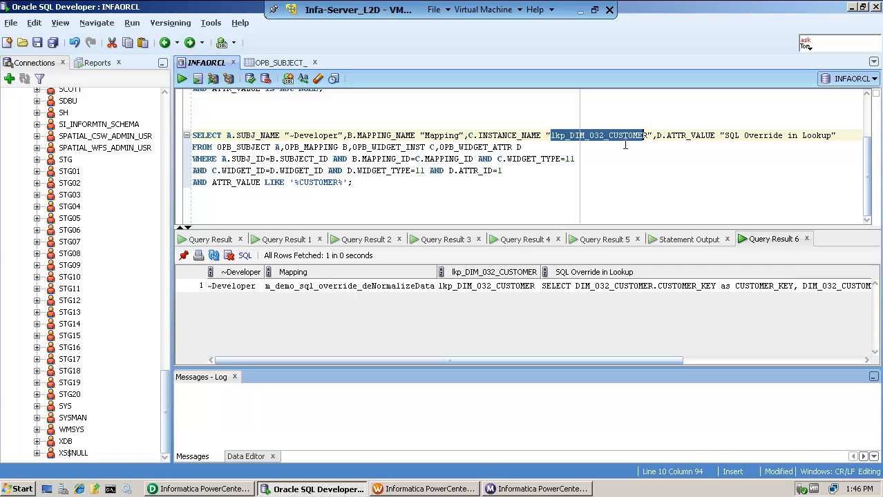
left_click(730, 135)
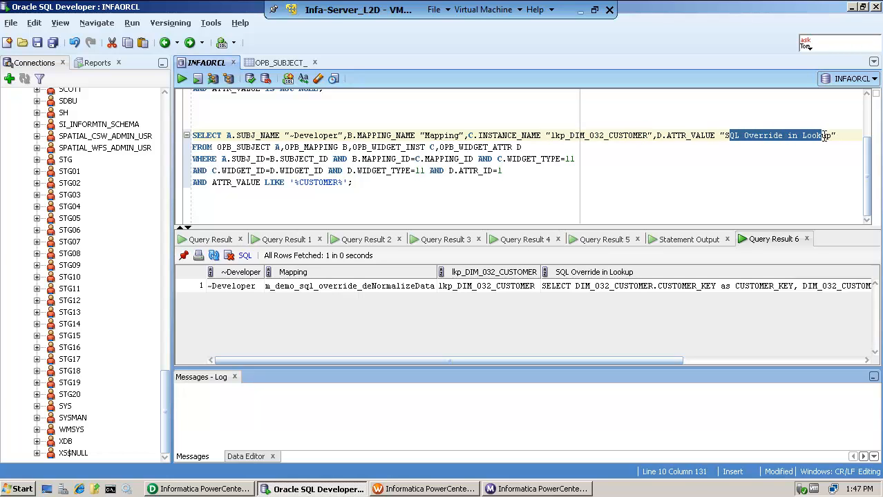
mouse_move(558, 155)
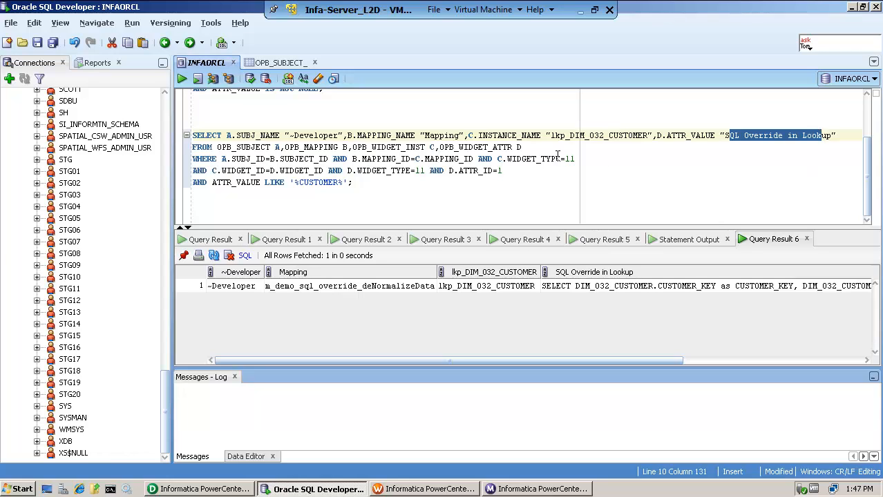
mouse_move(211, 182)
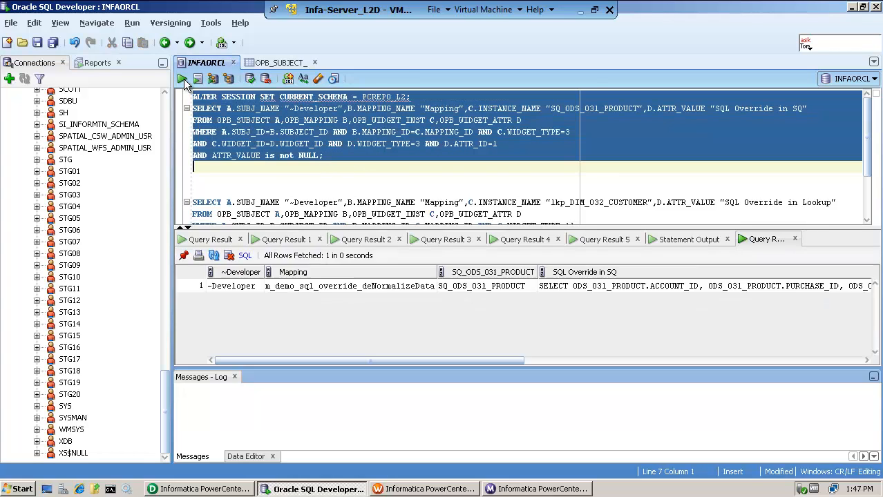
Run the source qualifier override query and scroll down through the results.
left_click(182, 78)
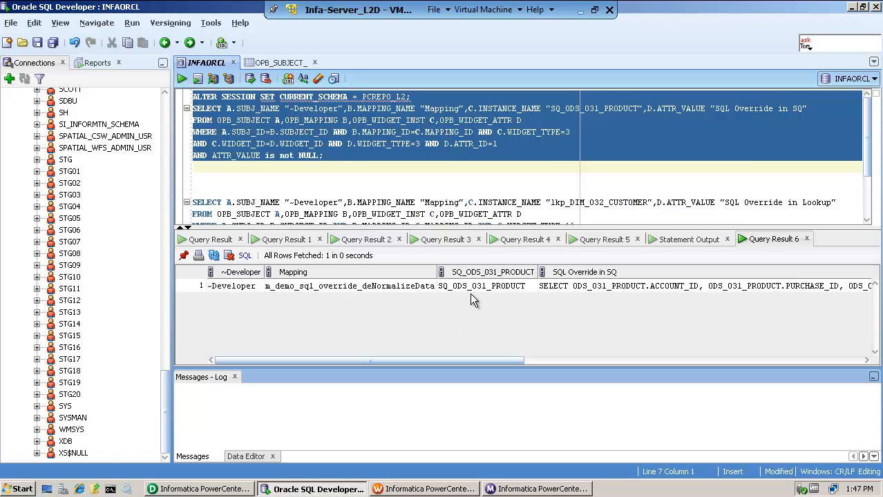
mouse_move(663, 305)
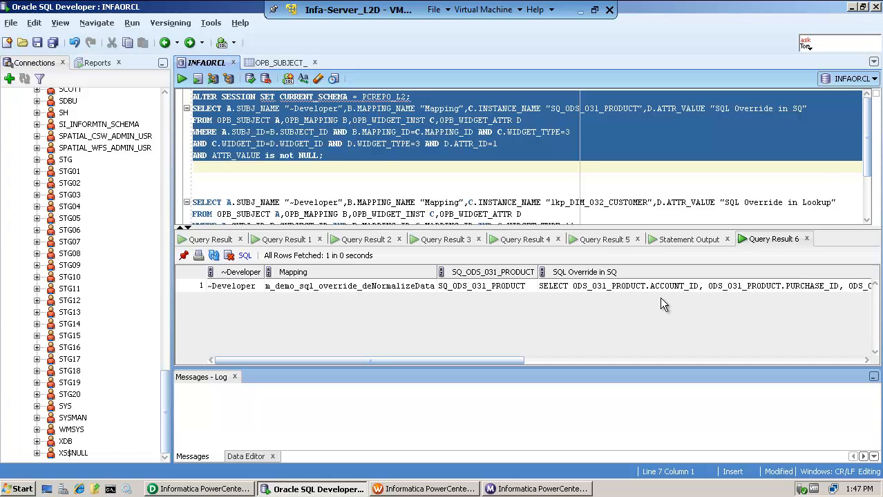
scroll("down", 3)
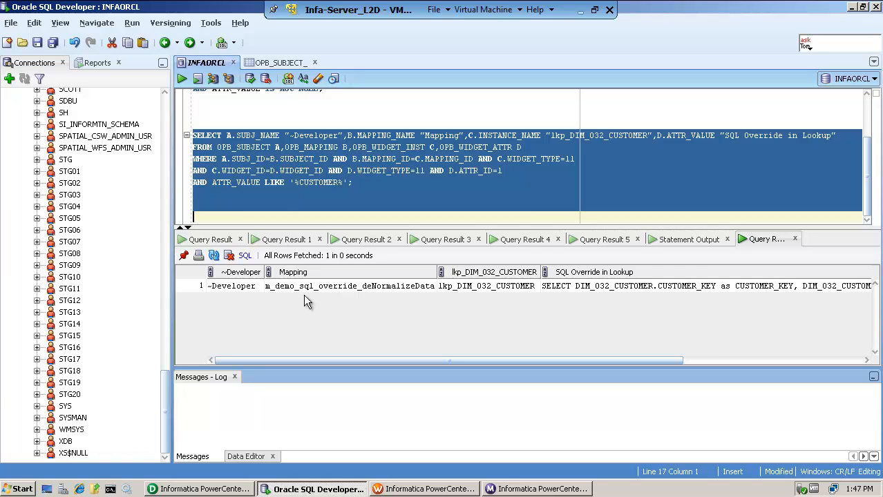
mouse_move(455, 294)
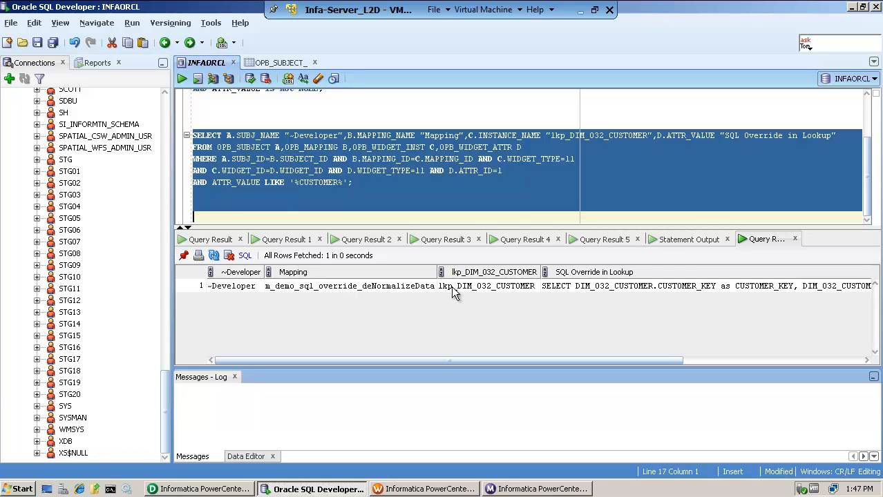
mouse_move(718, 33)
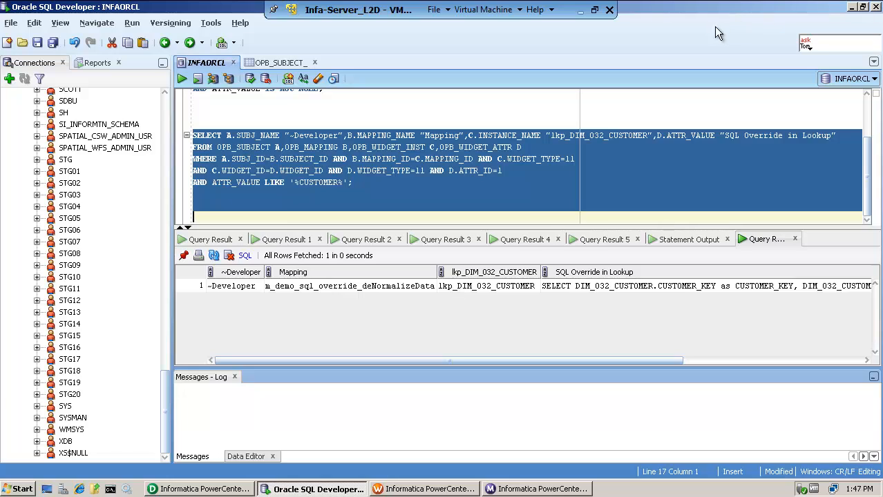